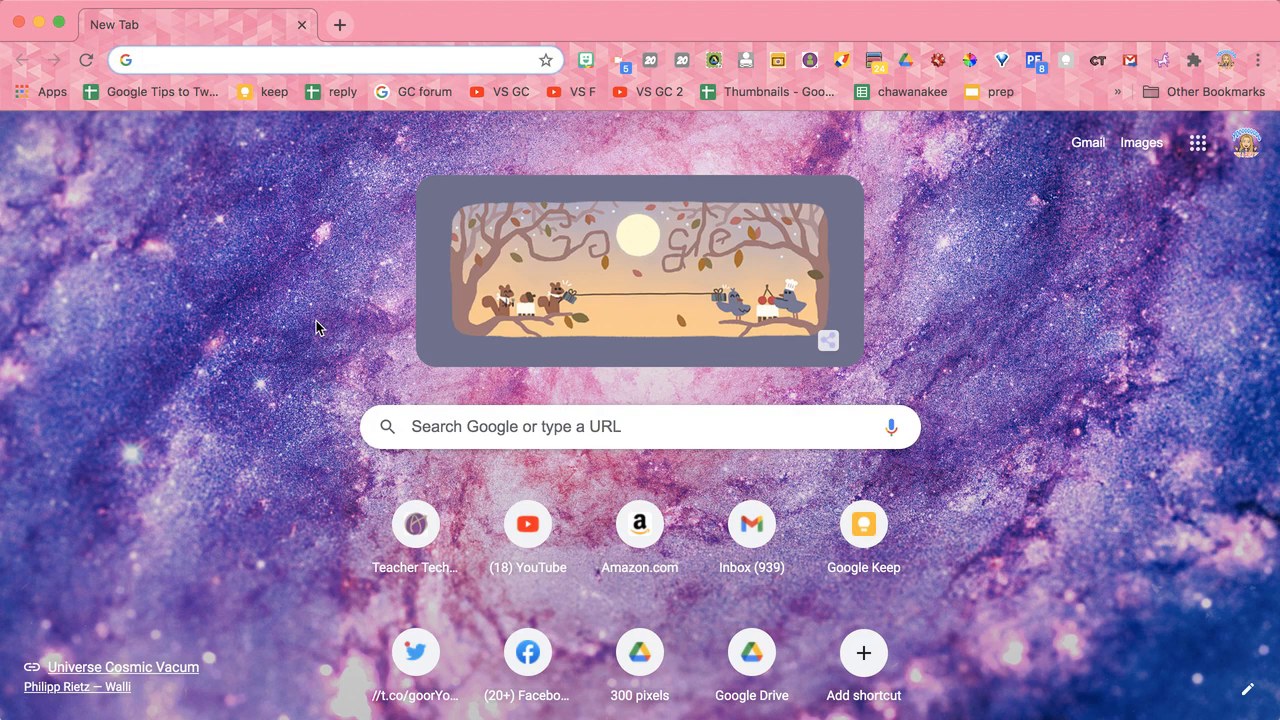
Step: Make a personal copy of the board game template from its copy link
type("alice")
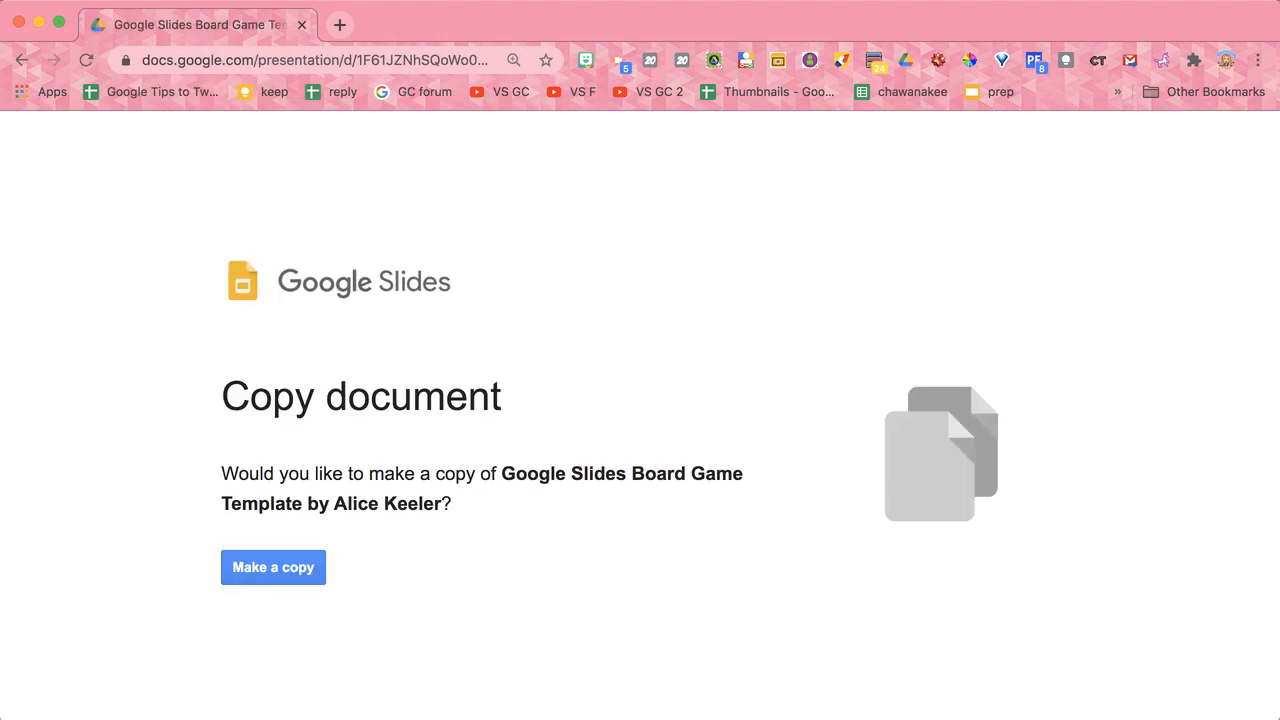
left_click(273, 567)
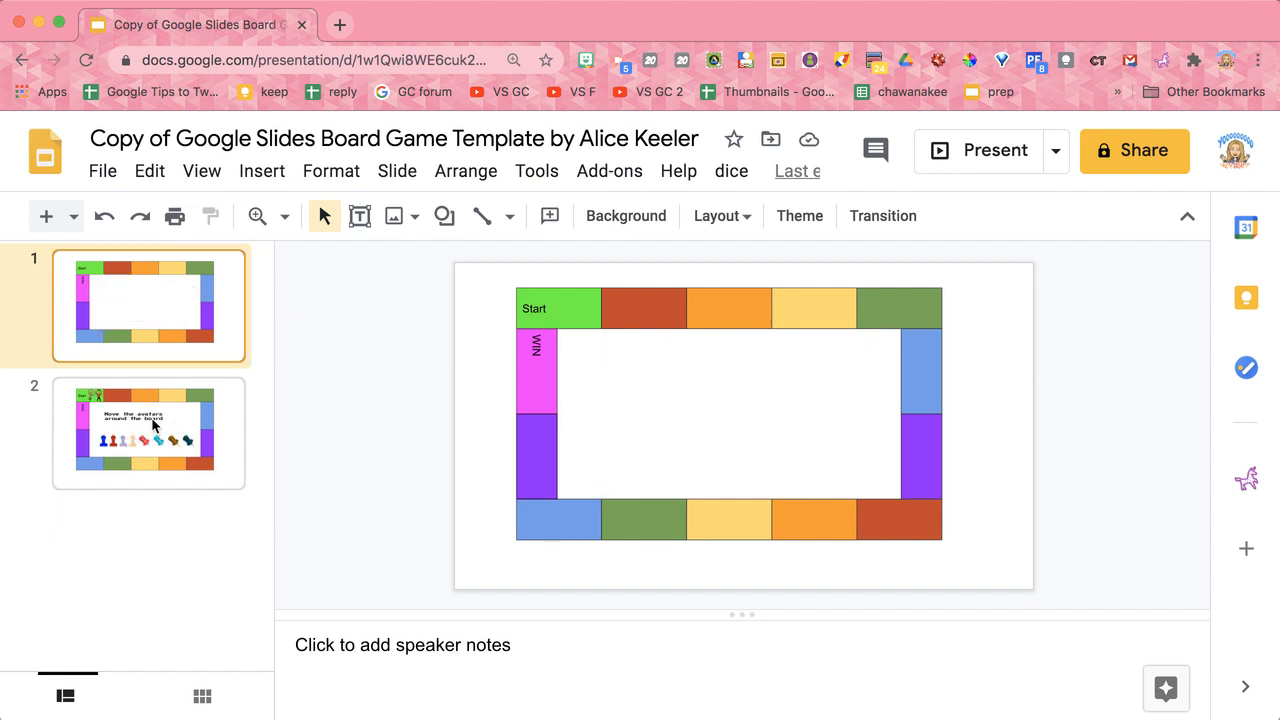
Step: On slide 2, move the two avatars from Start onto the red and orange spaces
left_click(148, 432)
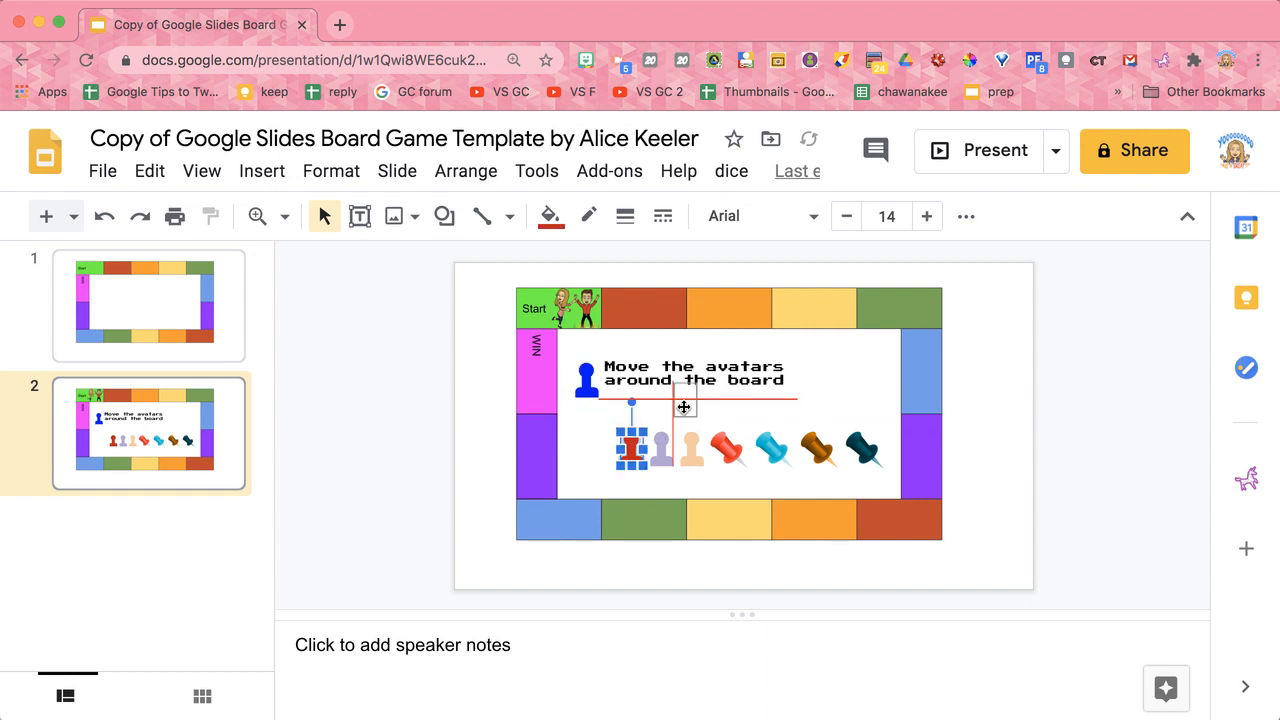
left_click_drag(628, 445, 685, 385)
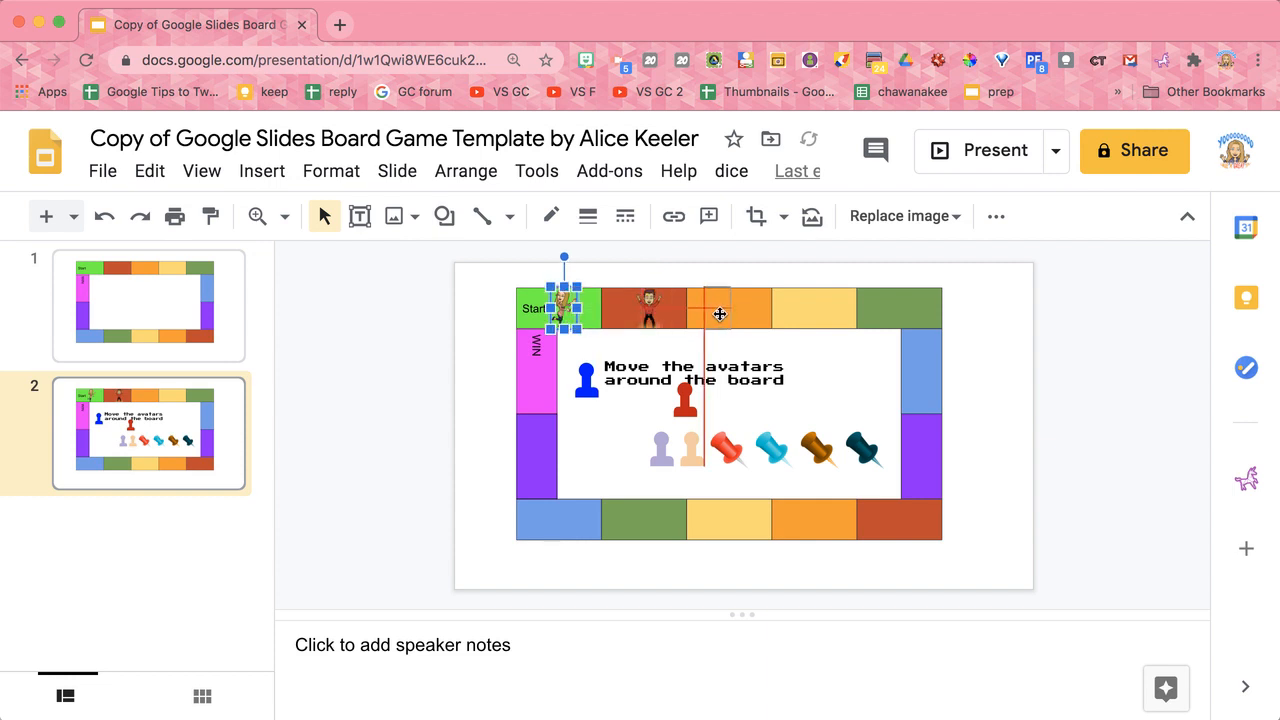
left_click_drag(563, 308, 715, 308)
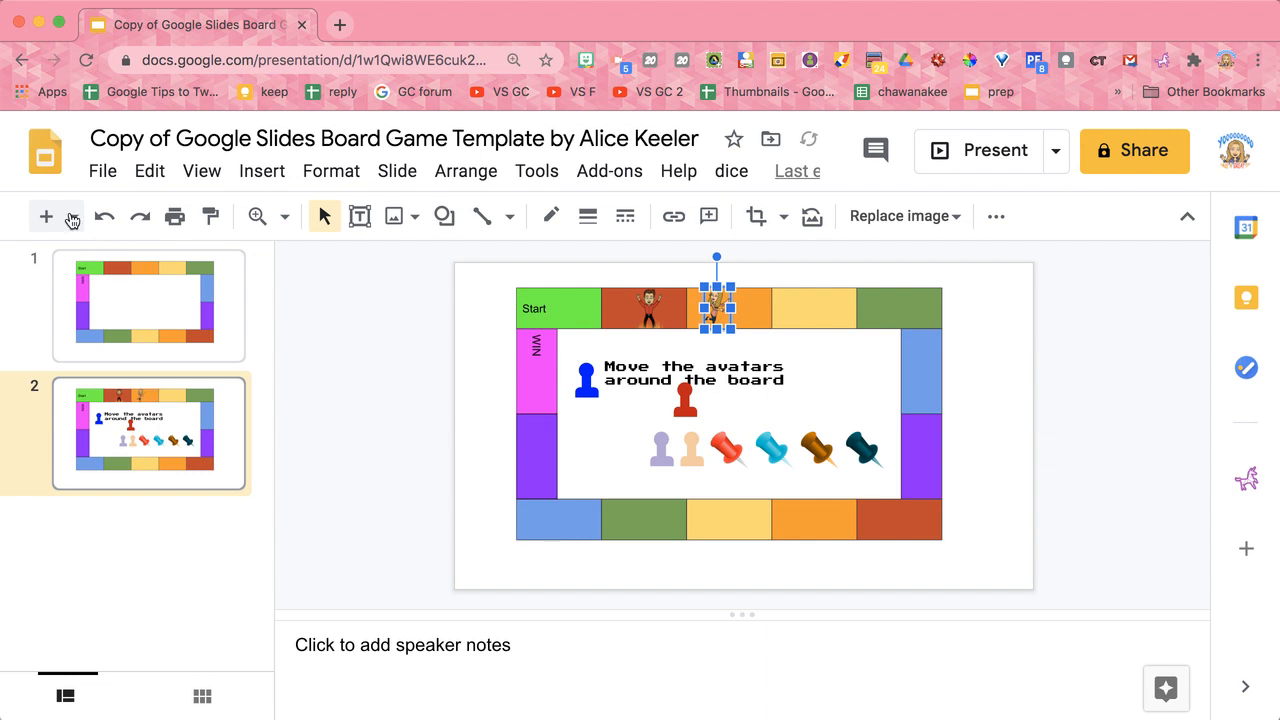
mouse_move(72, 216)
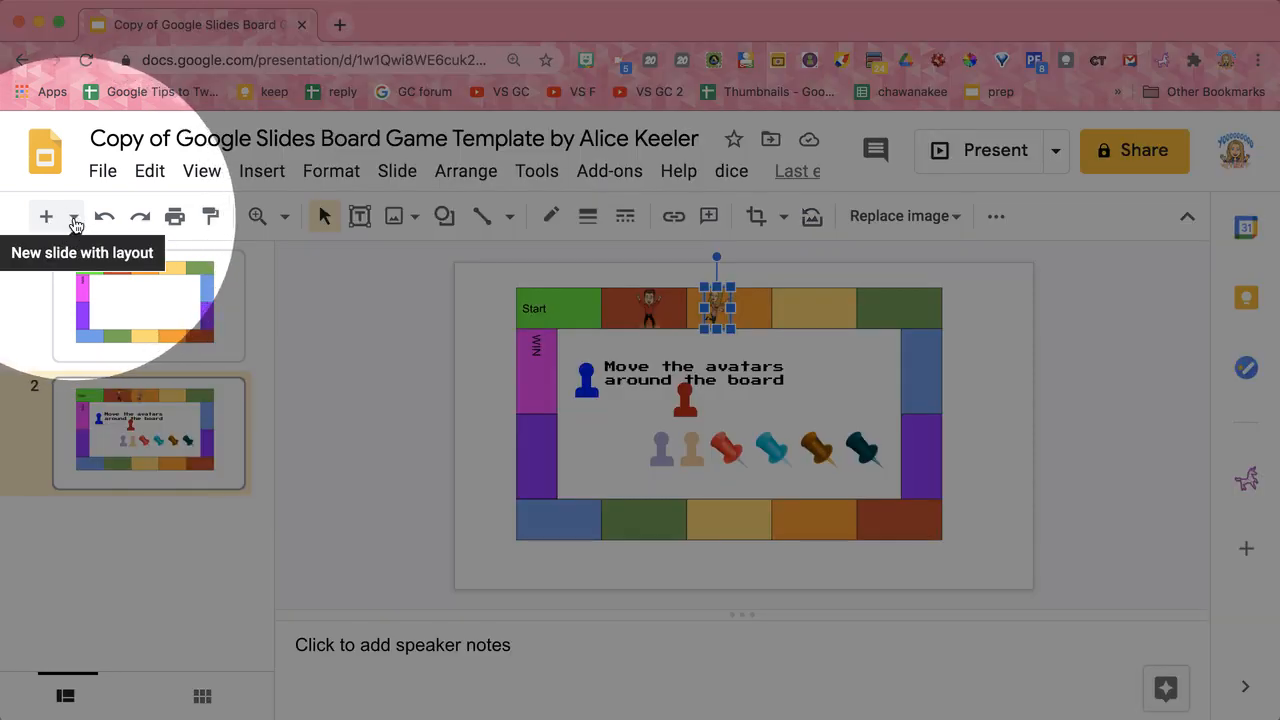
Step: Add a Board Game Template slide and a Text Boxes slide from the New slide layouts
left_click(73, 216)
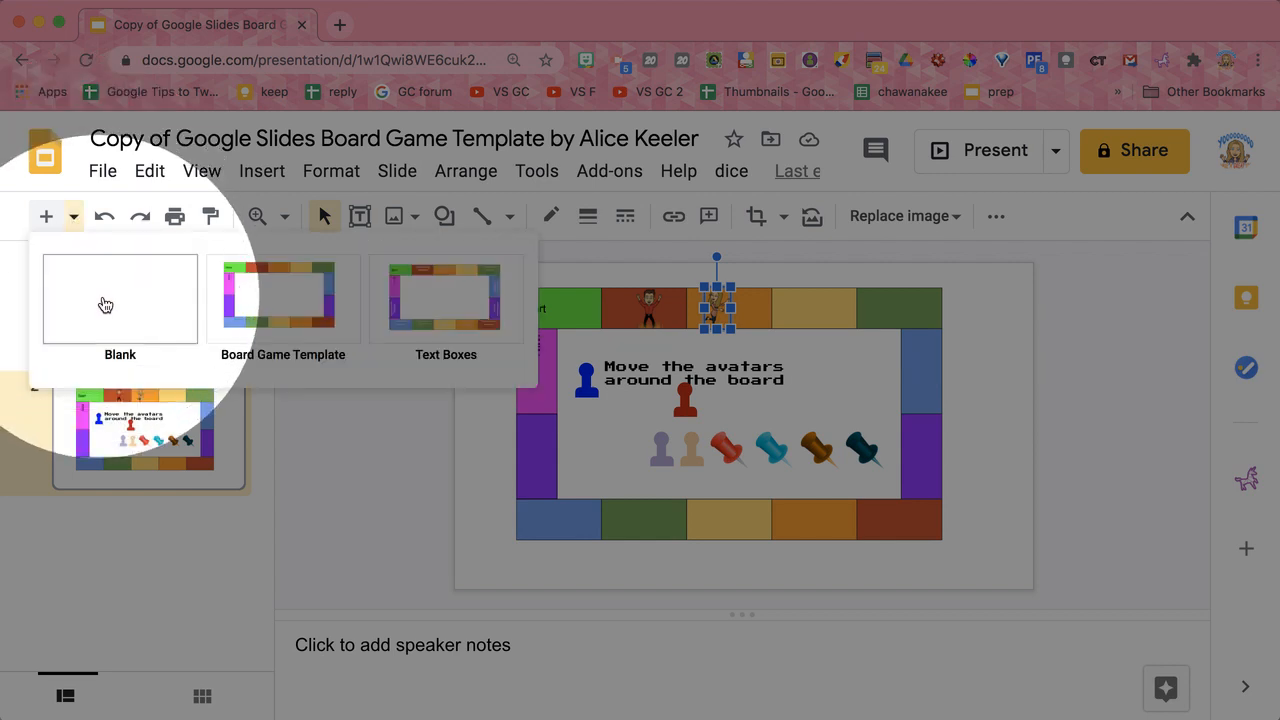
mouse_move(295, 330)
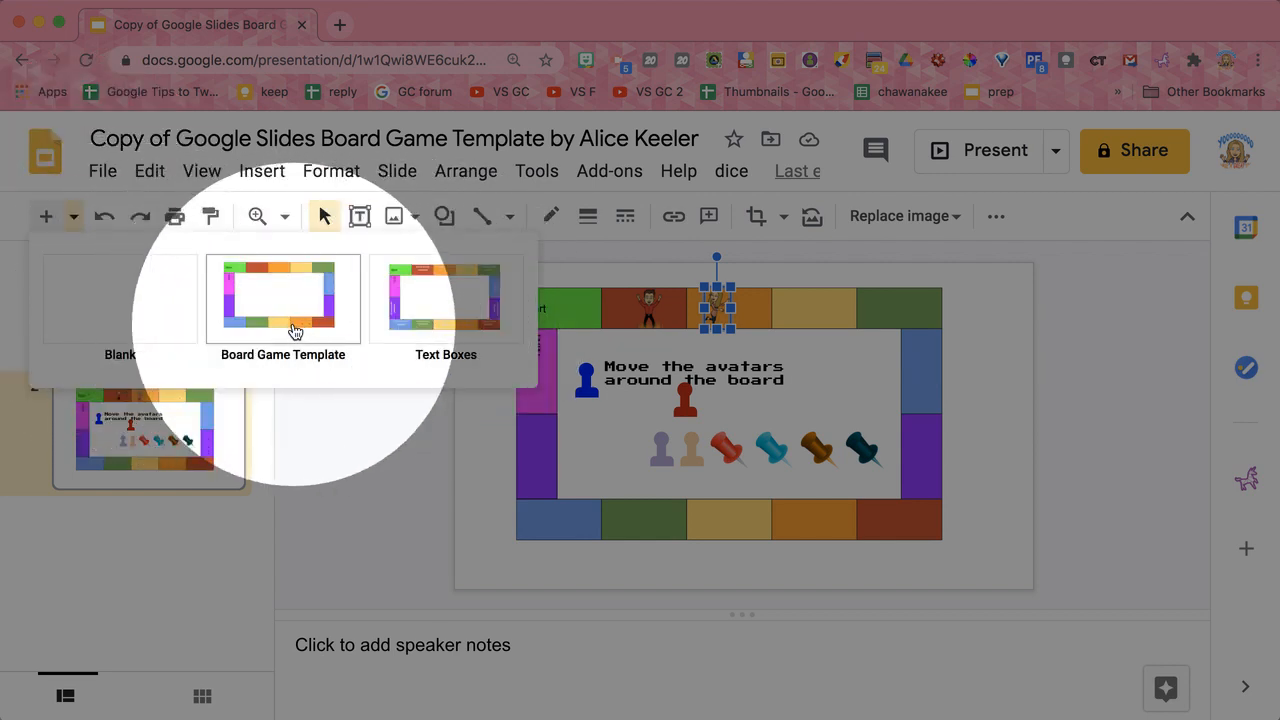
left_click(283, 298)
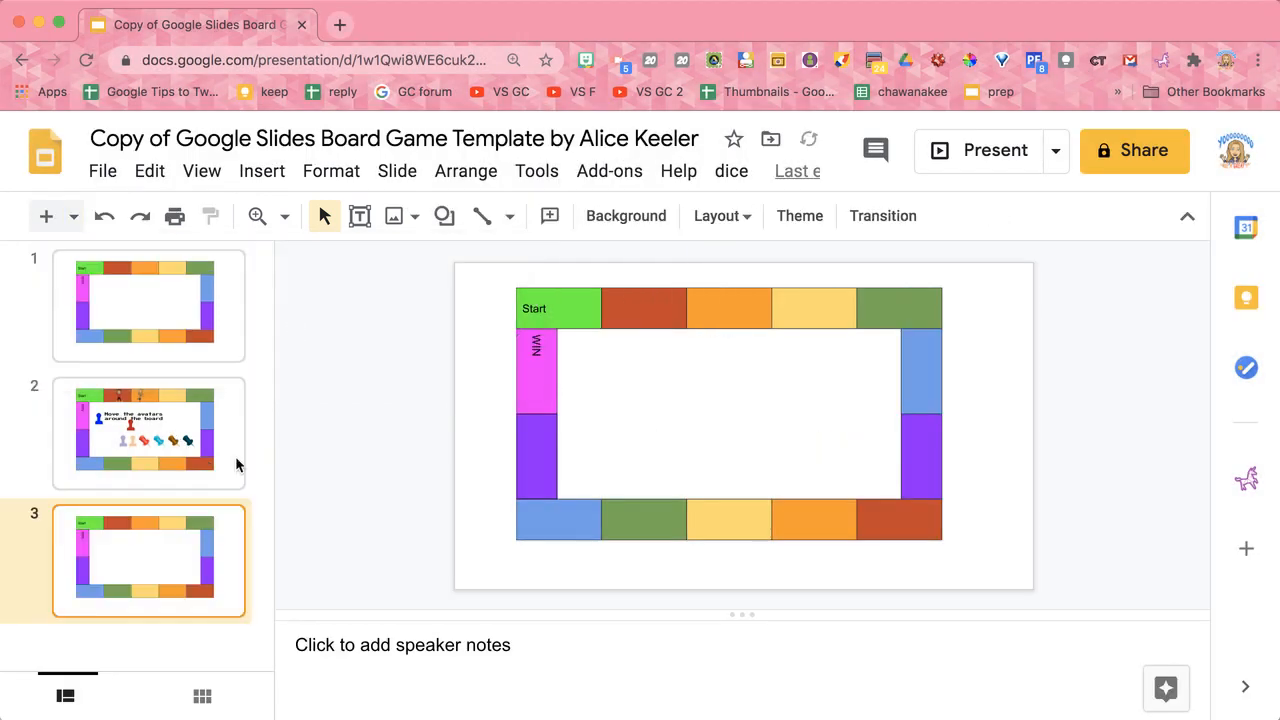
left_click(148, 305)
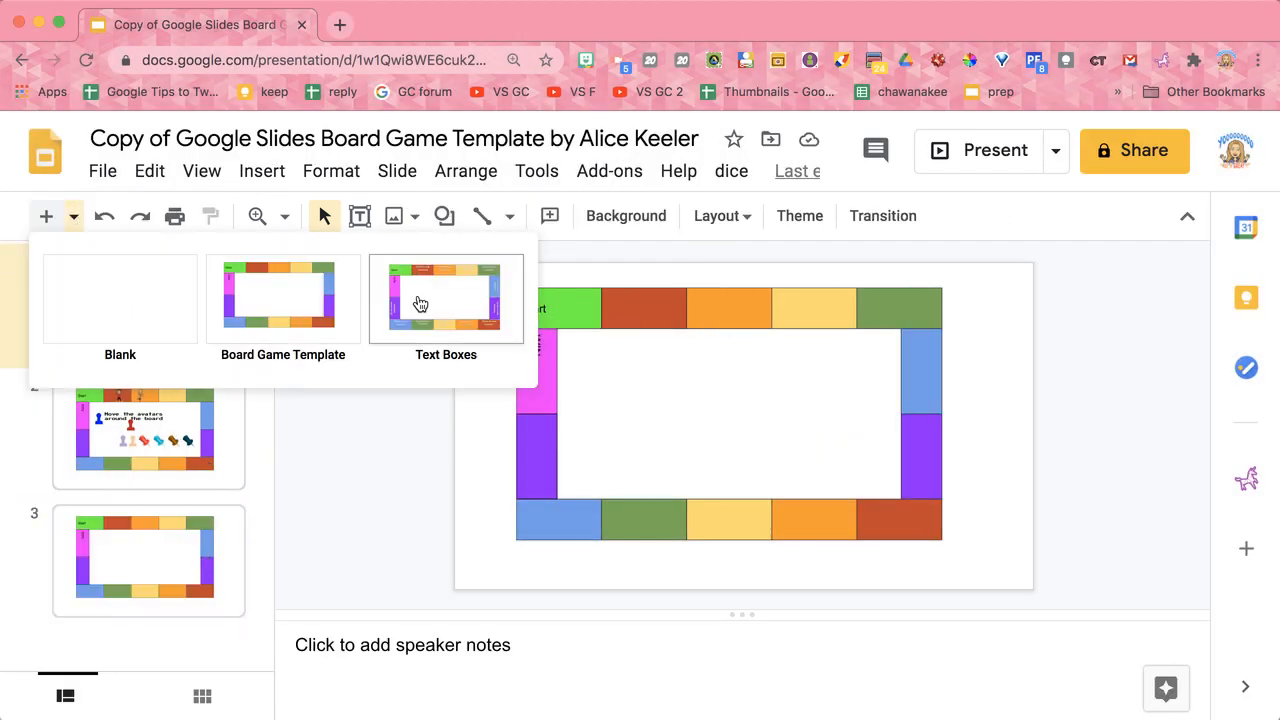
left_click(446, 298)
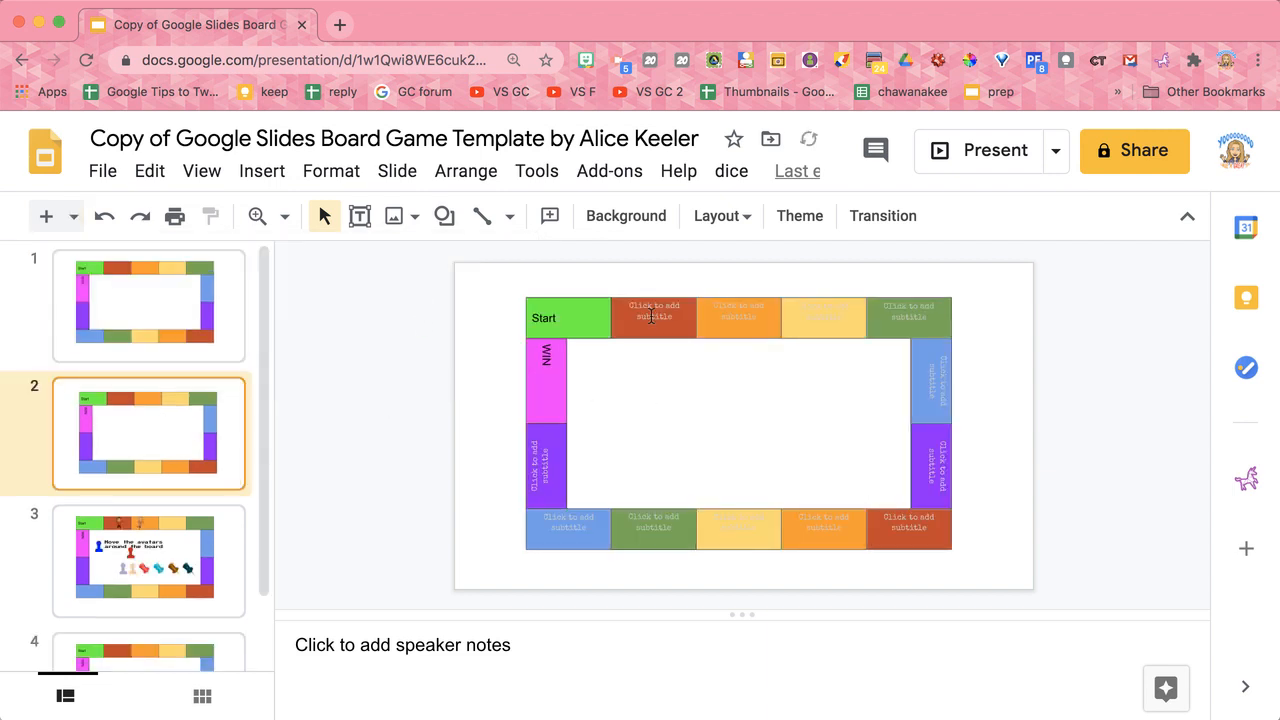
Step: Type into the red space's text box, then start the orange space's text box
left_click(654, 318)
type("When was the are")
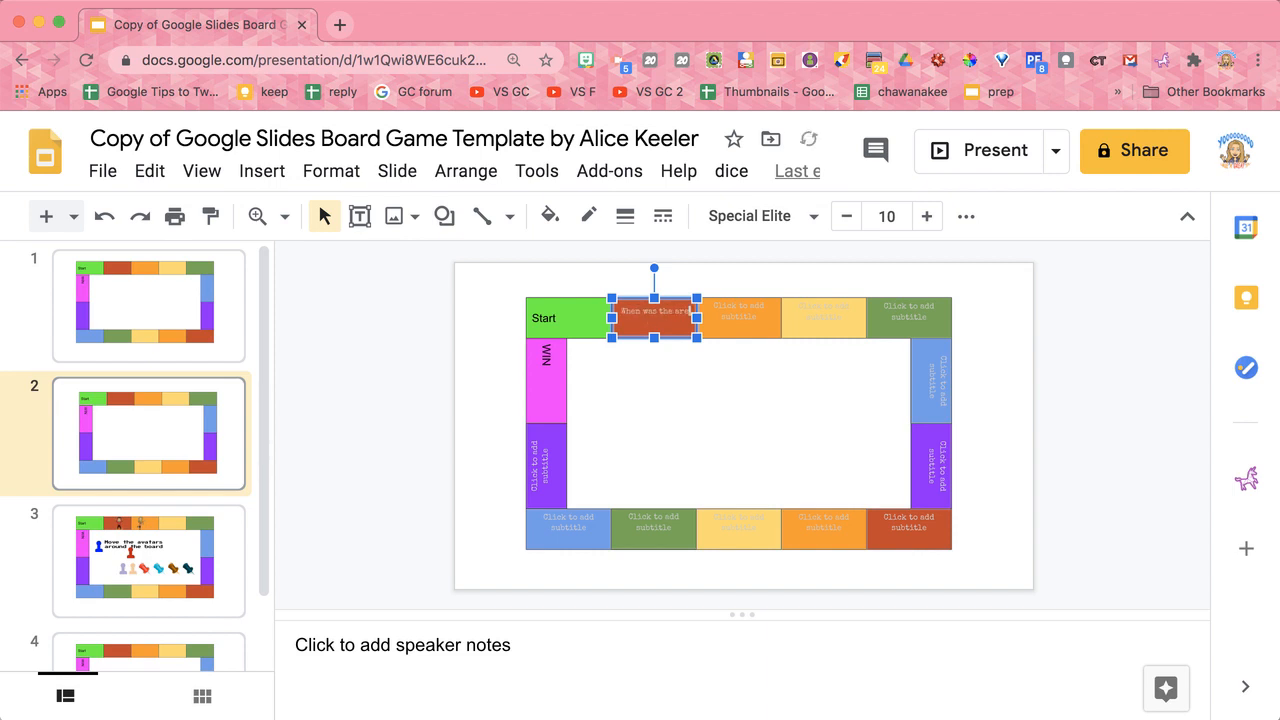
type("of 18")
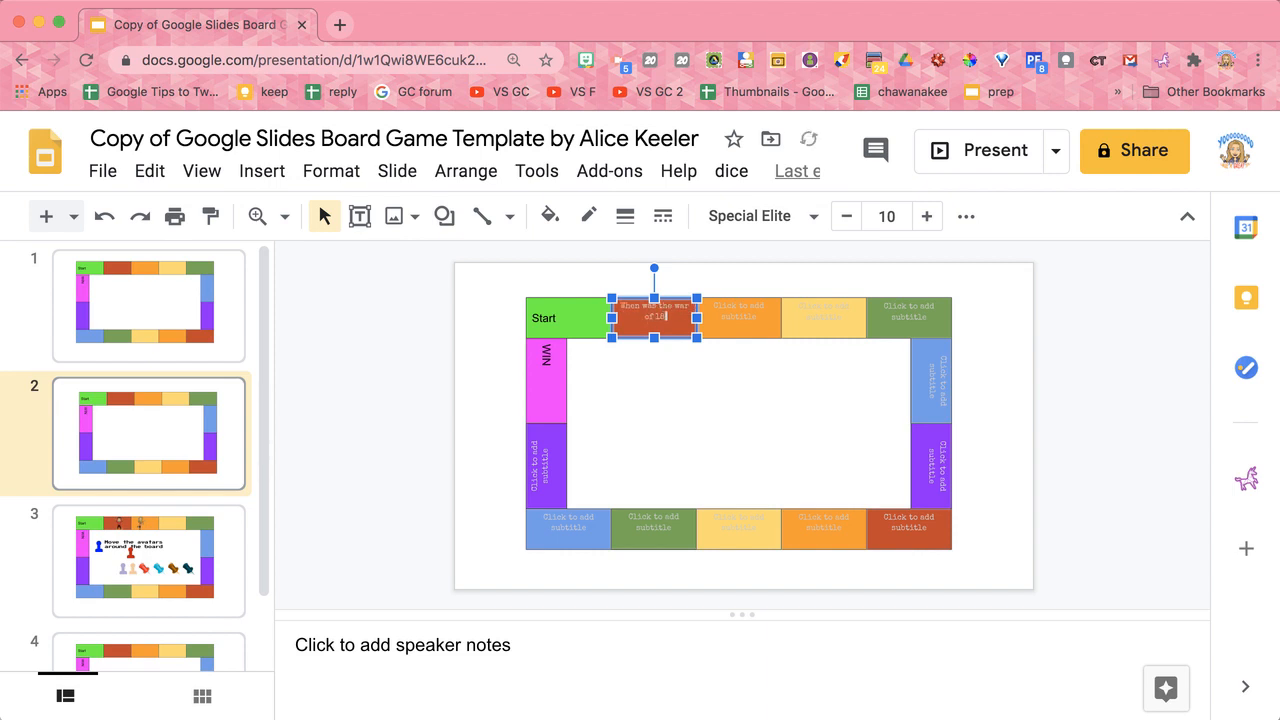
left_click(739, 318)
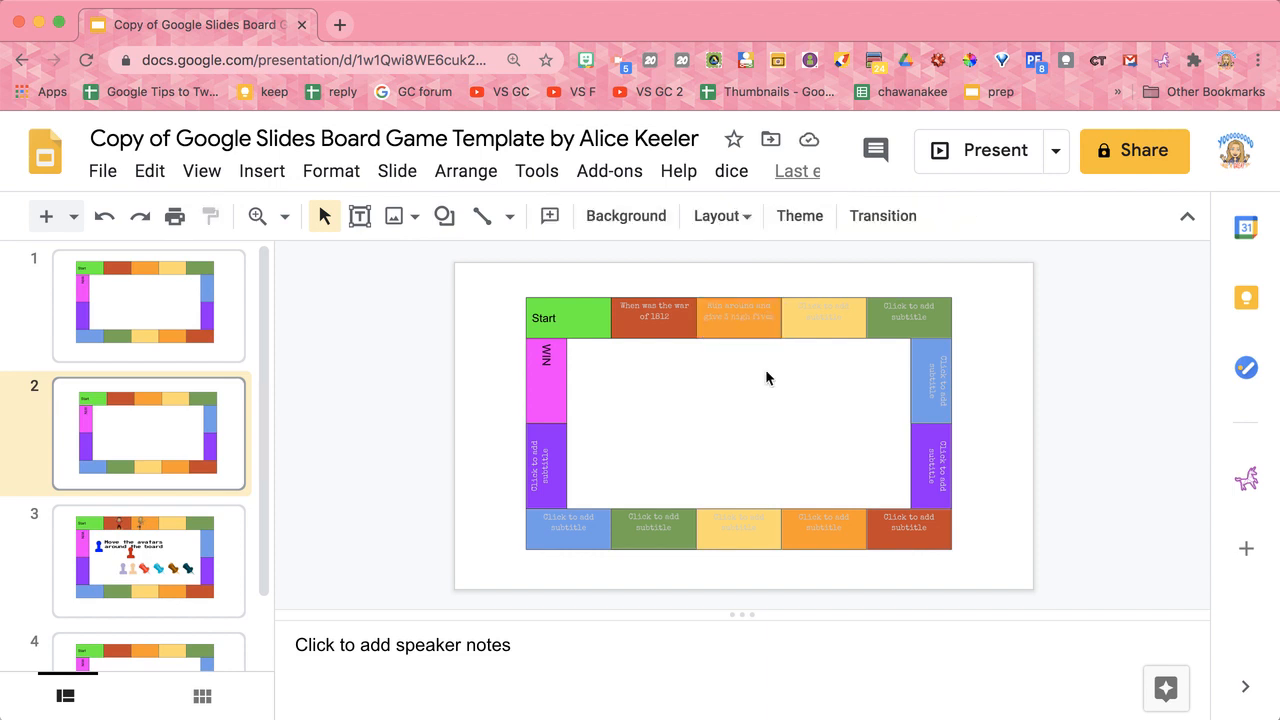
mouse_move(155, 438)
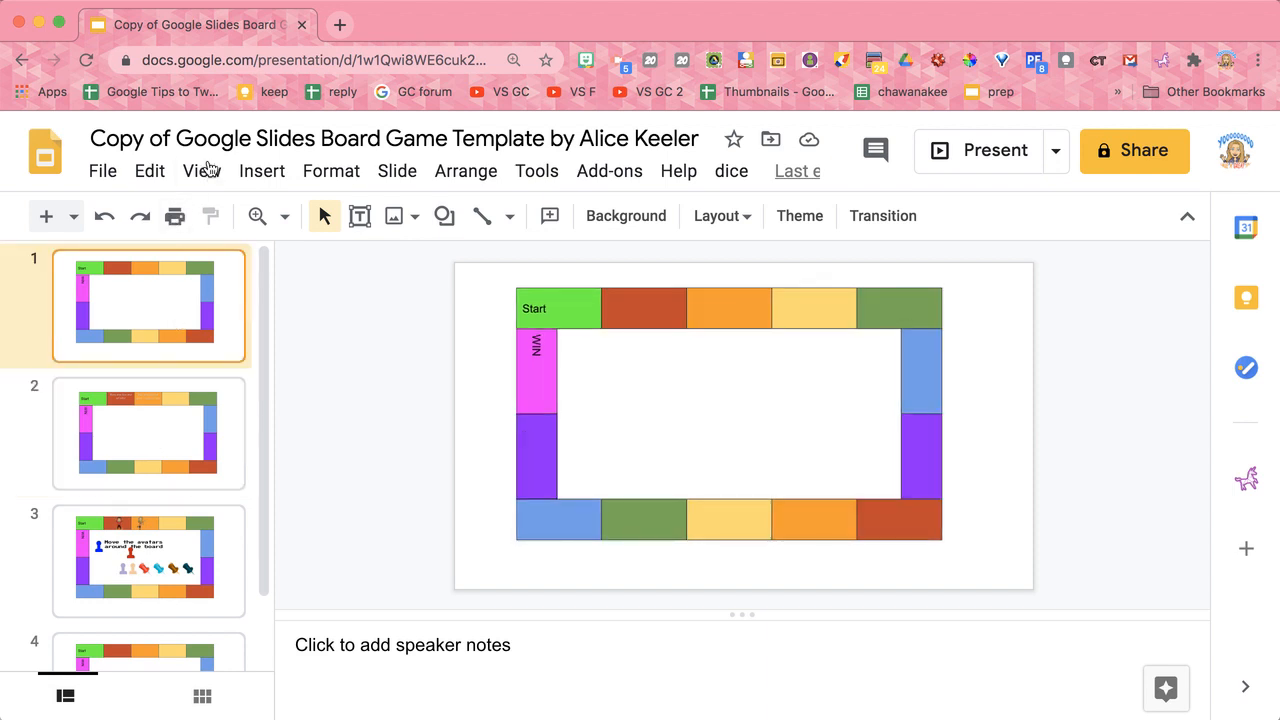
Step: In the master layout editor, type 'When was the war of 1812' in the board's second square
left_click(201, 170)
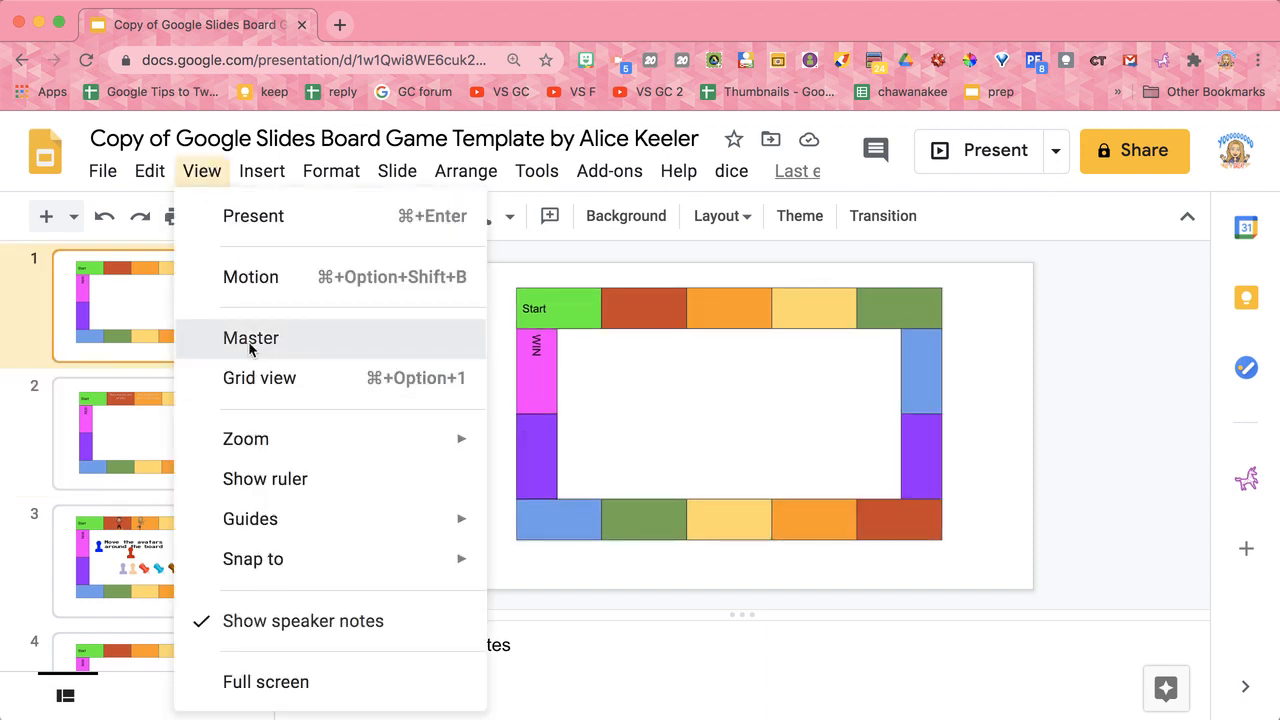
left_click(251, 338)
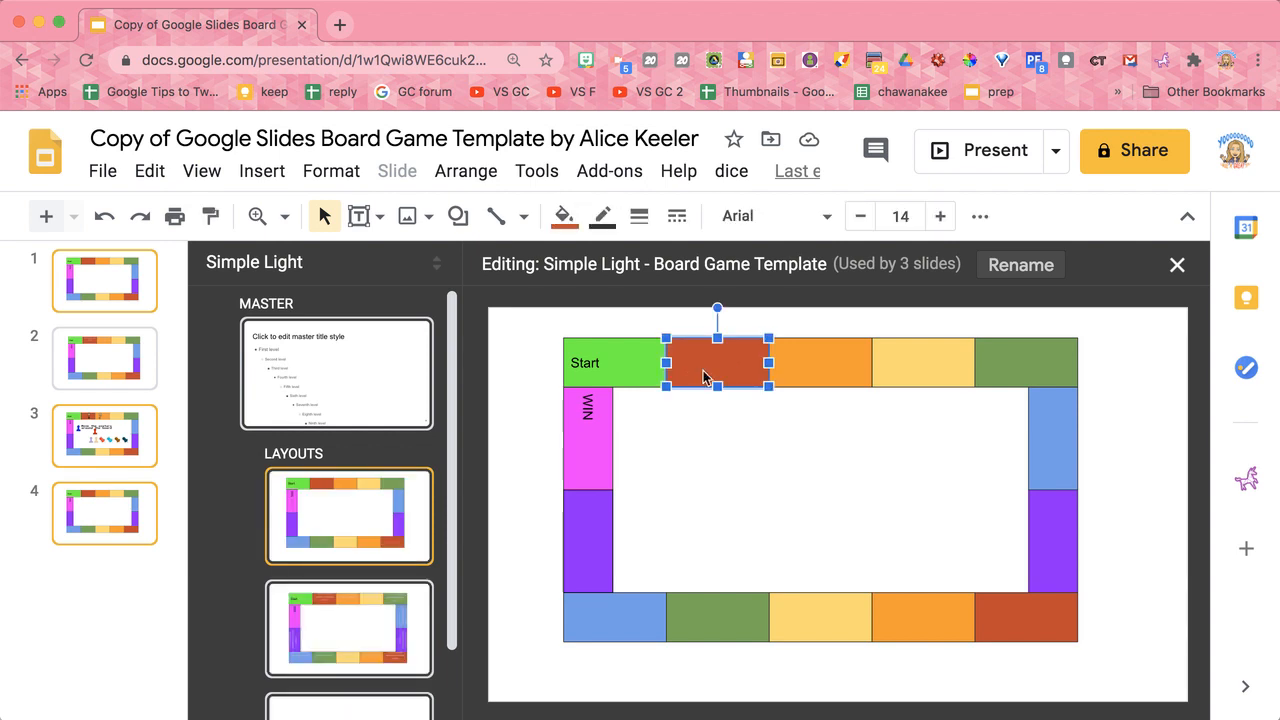
double_click(717, 363)
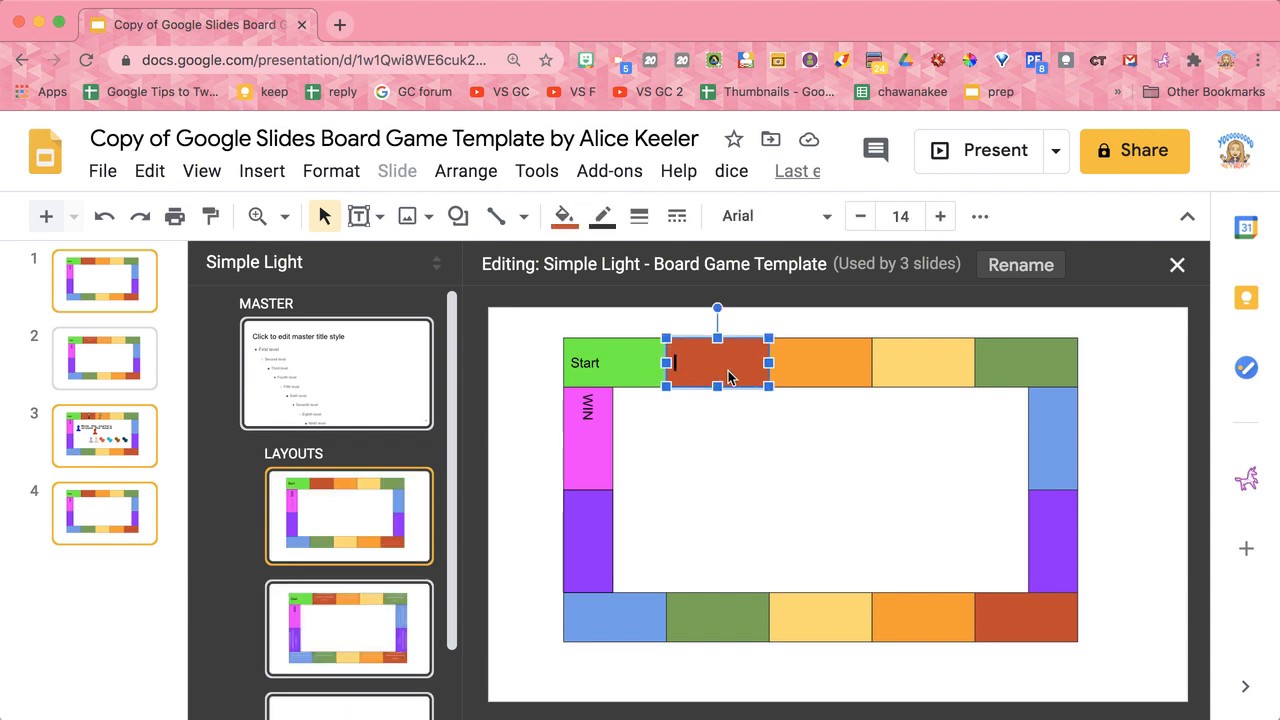
type("When w")
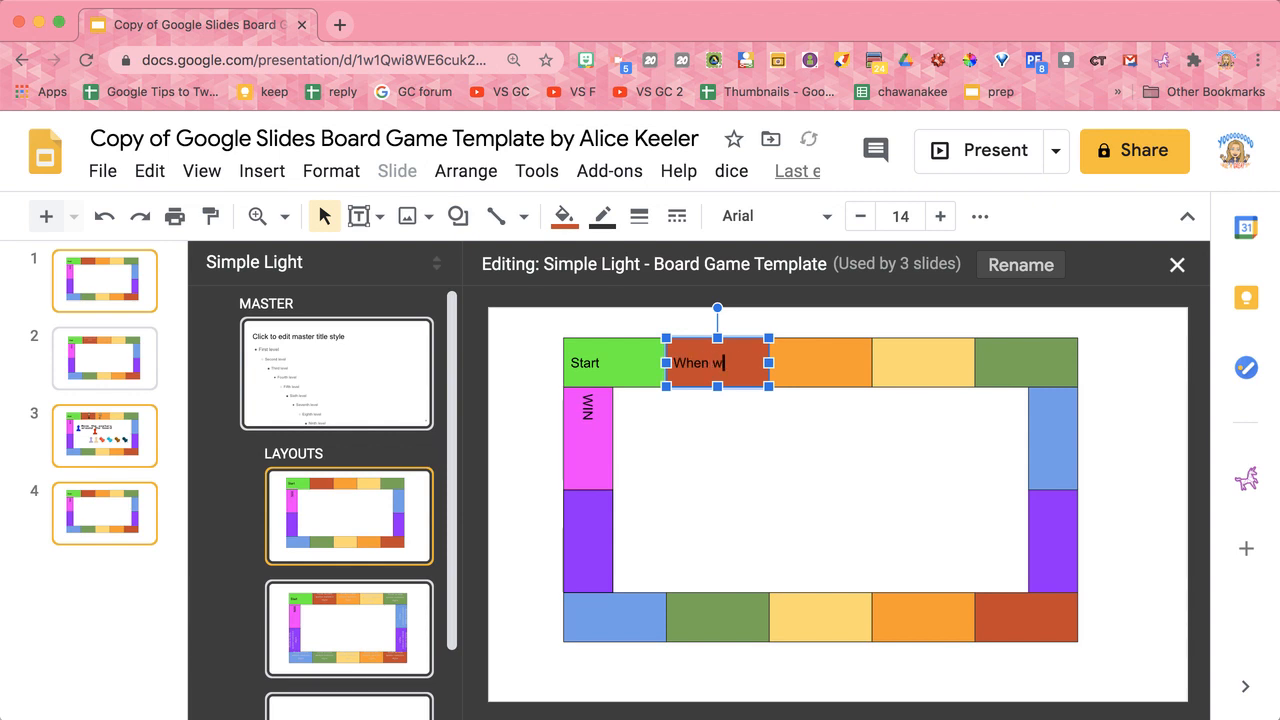
type("as the war of 18")
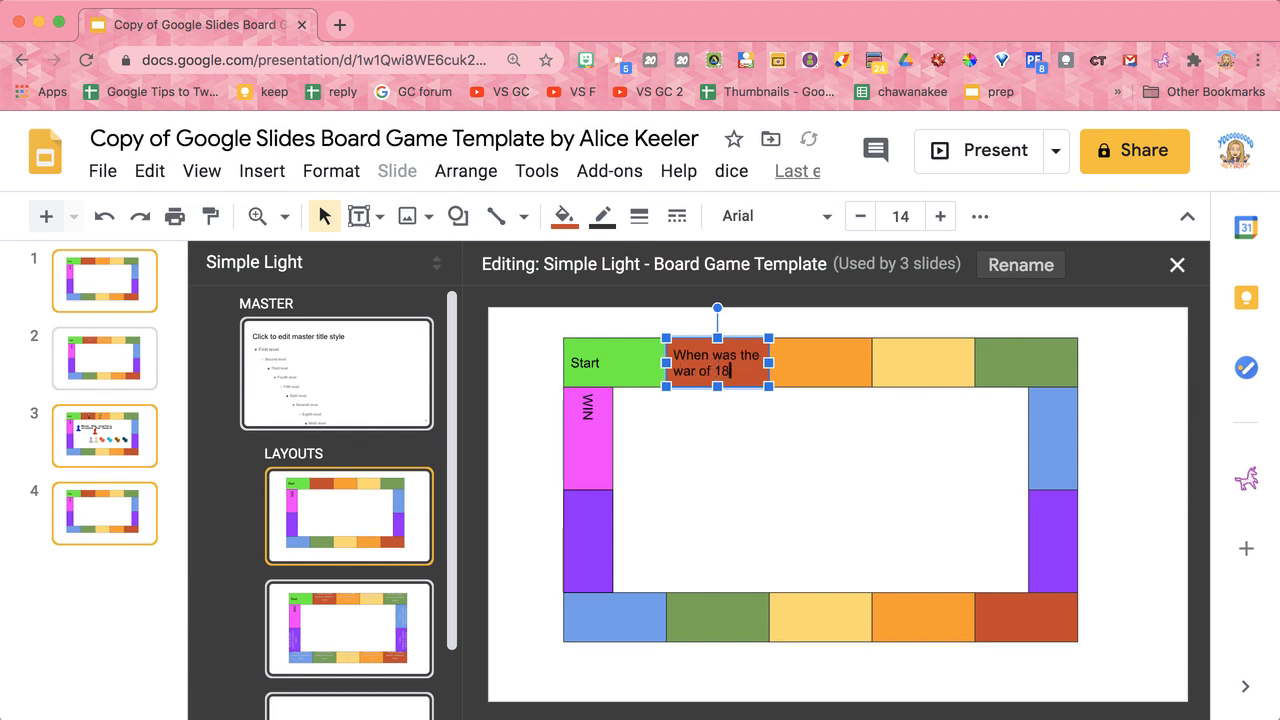
type("12")
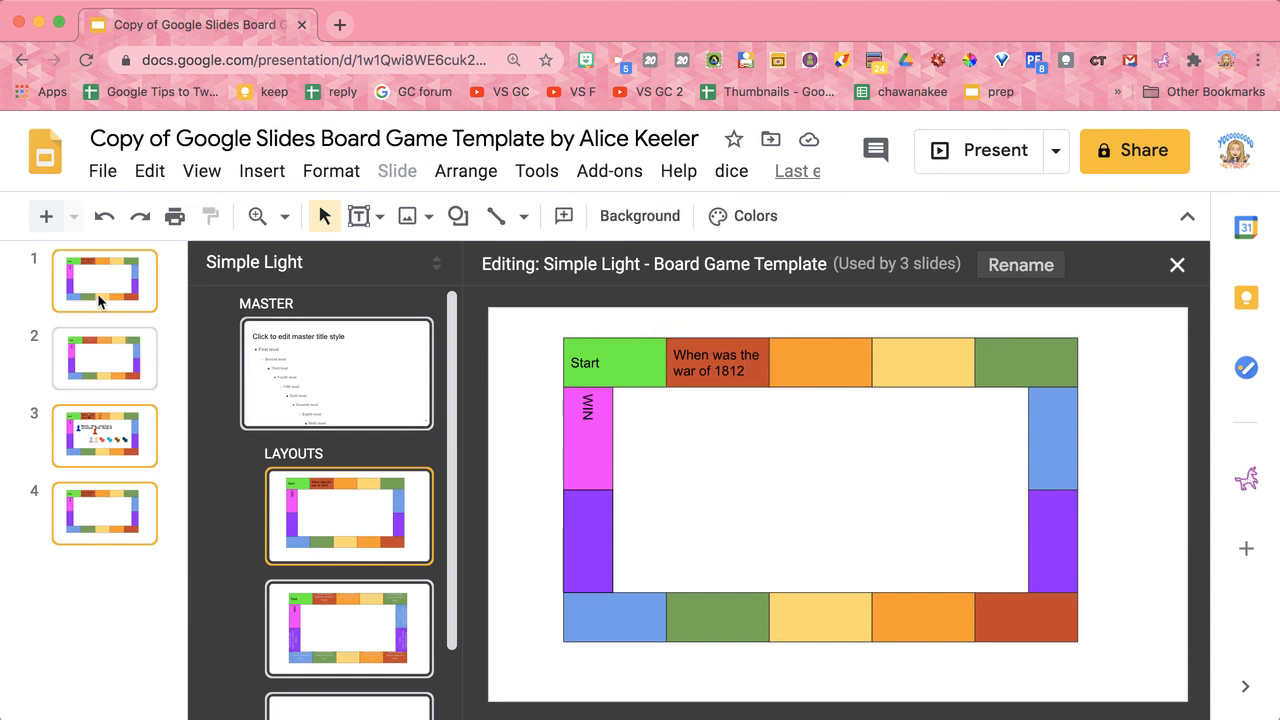
left_click(1177, 265)
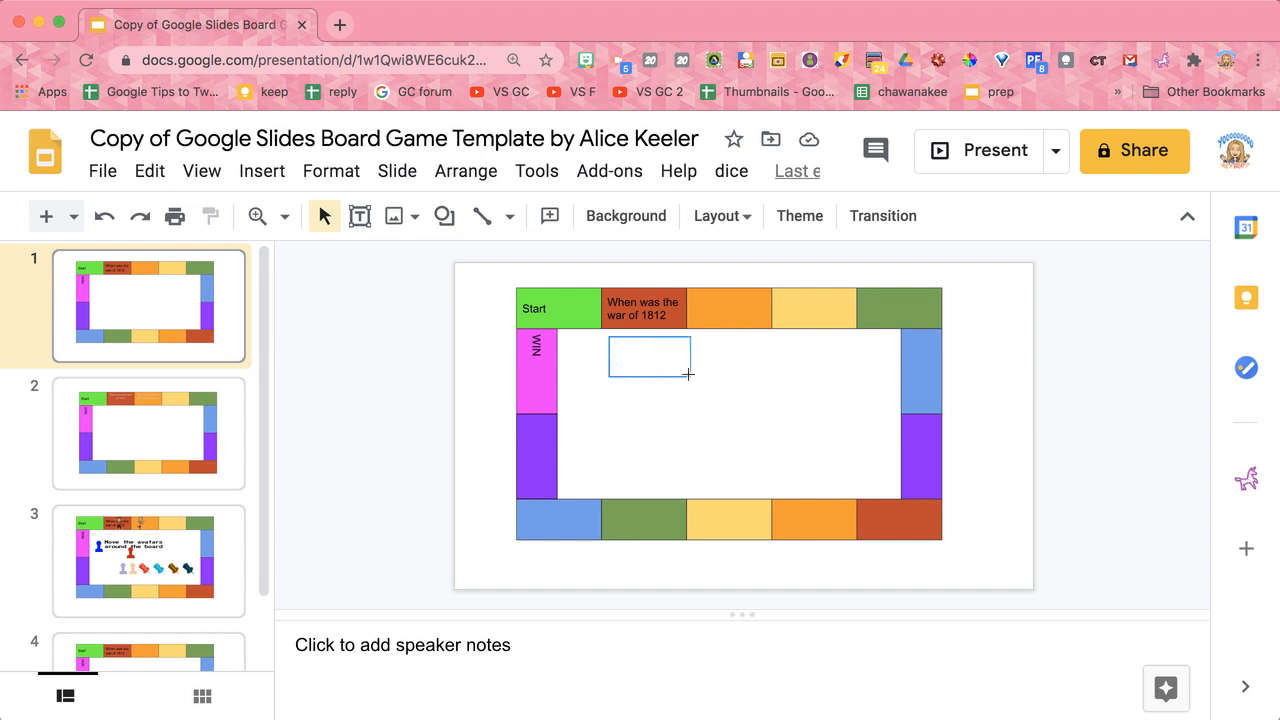
Step: Reopen the master and layouts editor from the View menu
left_click(201, 170)
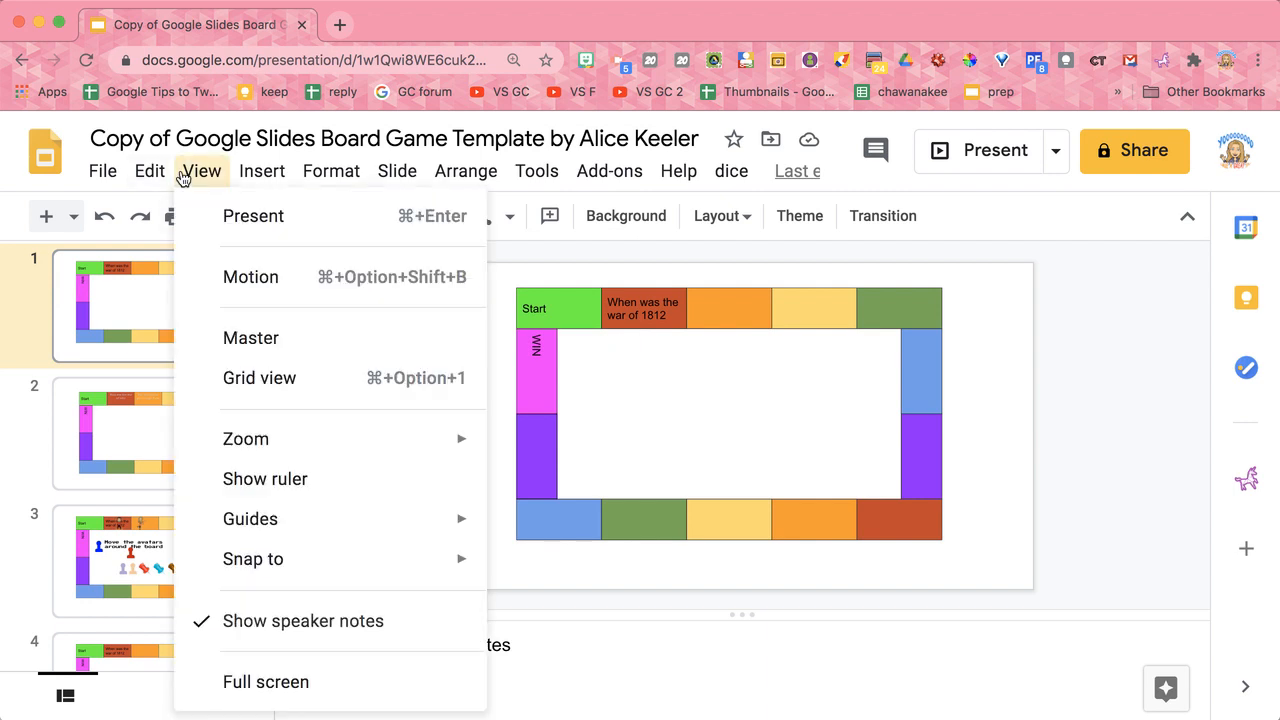
left_click(251, 337)
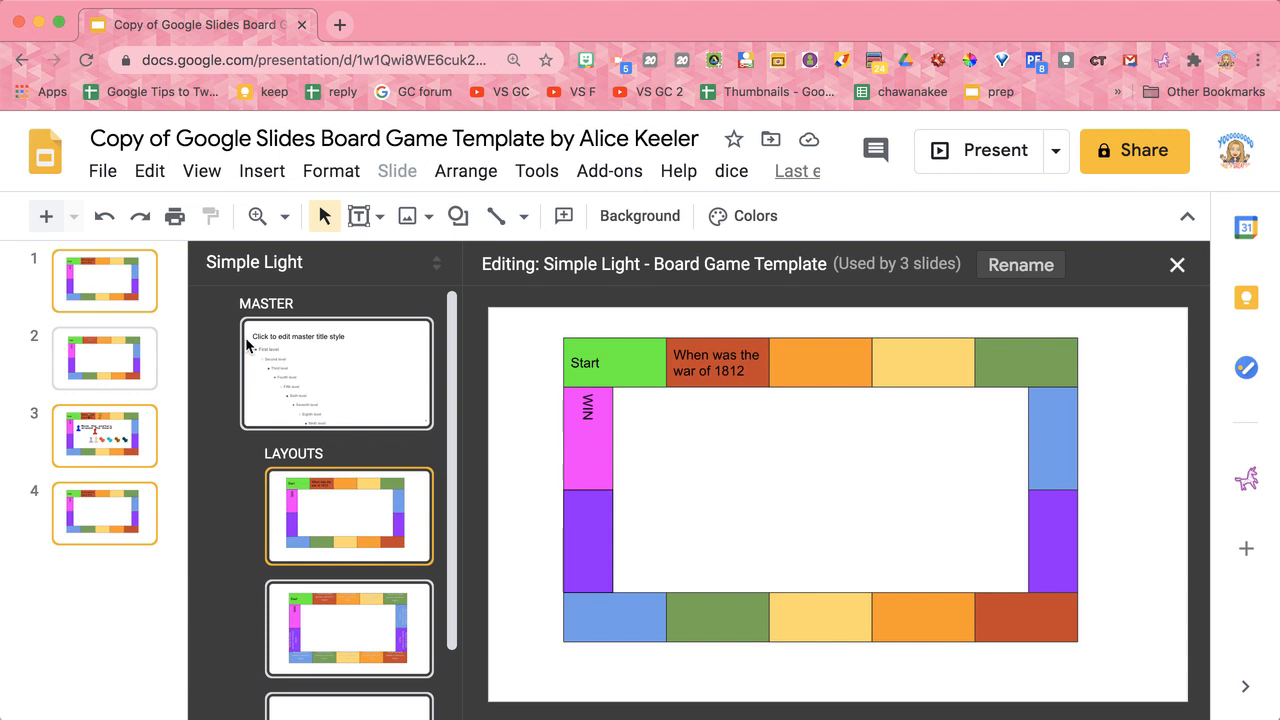
mouse_move(95, 440)
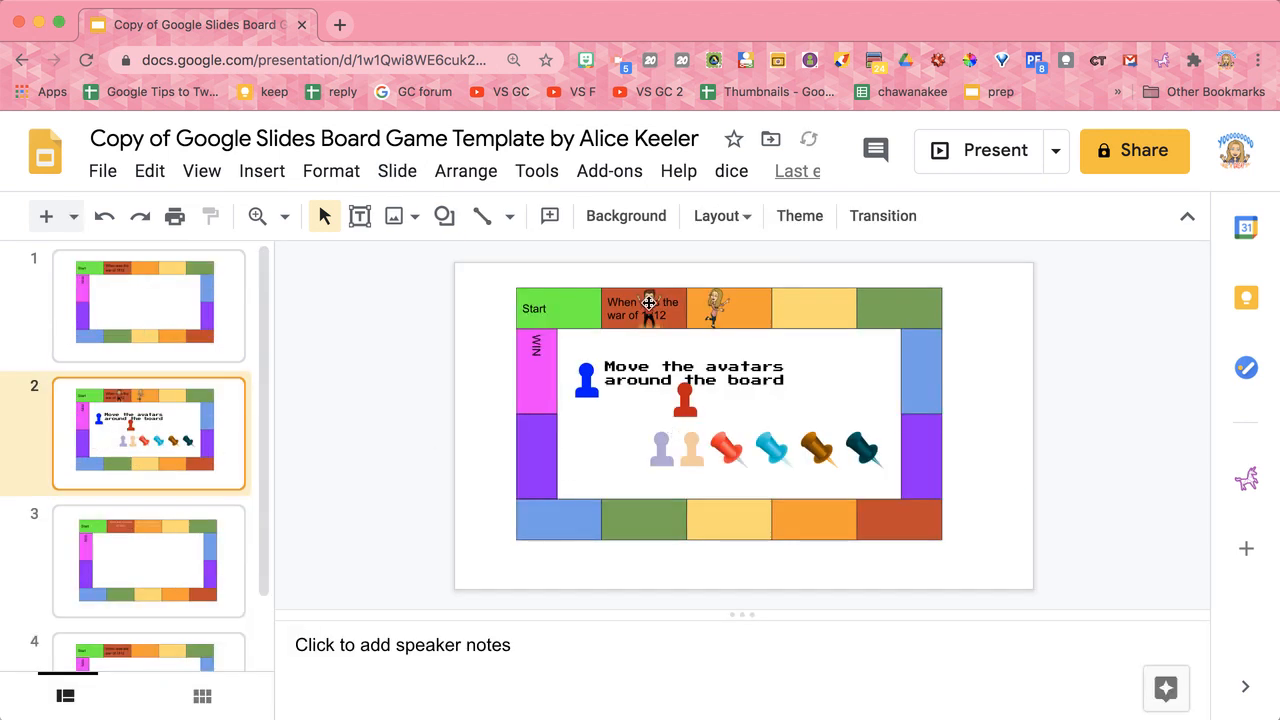
Step: Drag an avatar along the top row onto the green top-right corner square
left_click(800, 308)
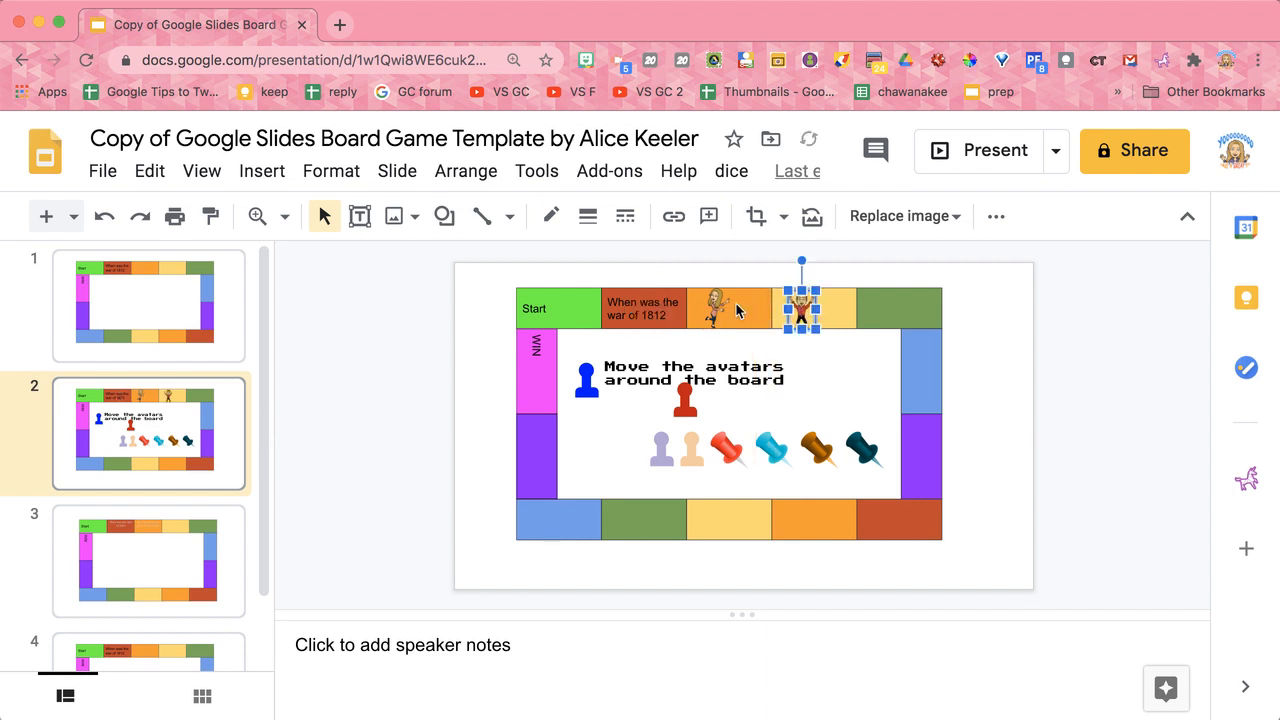
left_click_drag(800, 308, 925, 308)
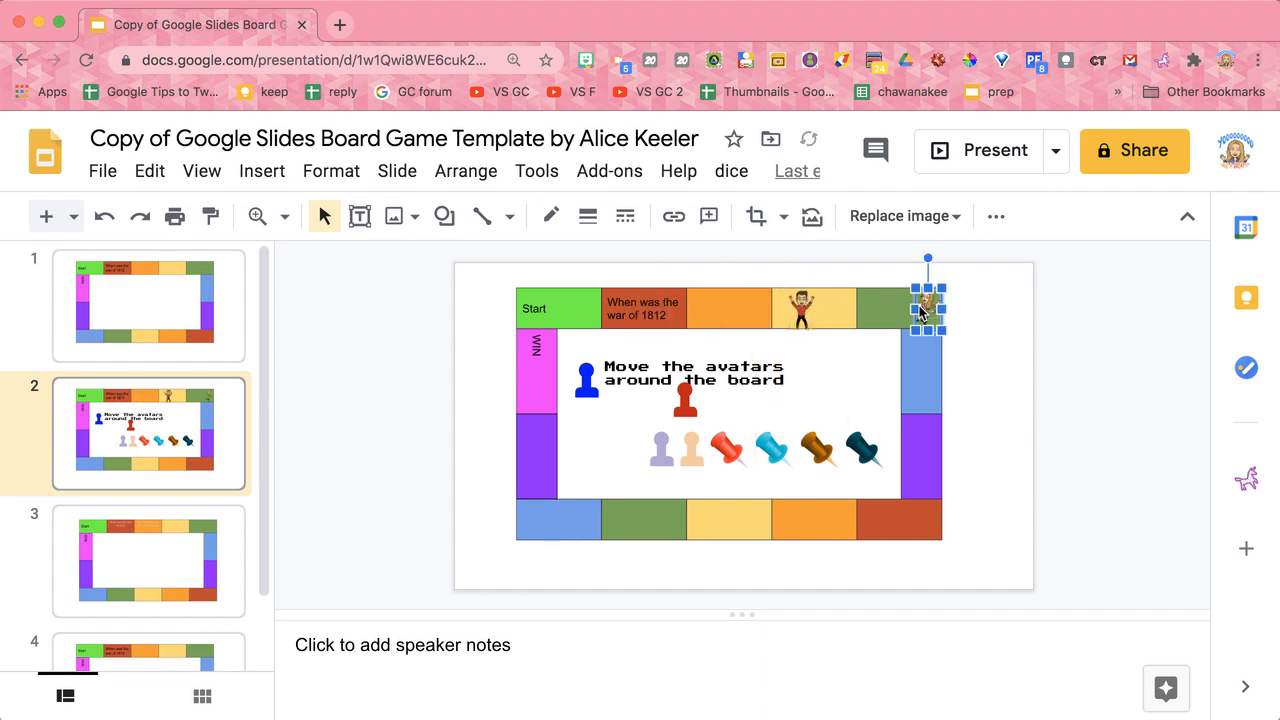
mouse_move(731, 171)
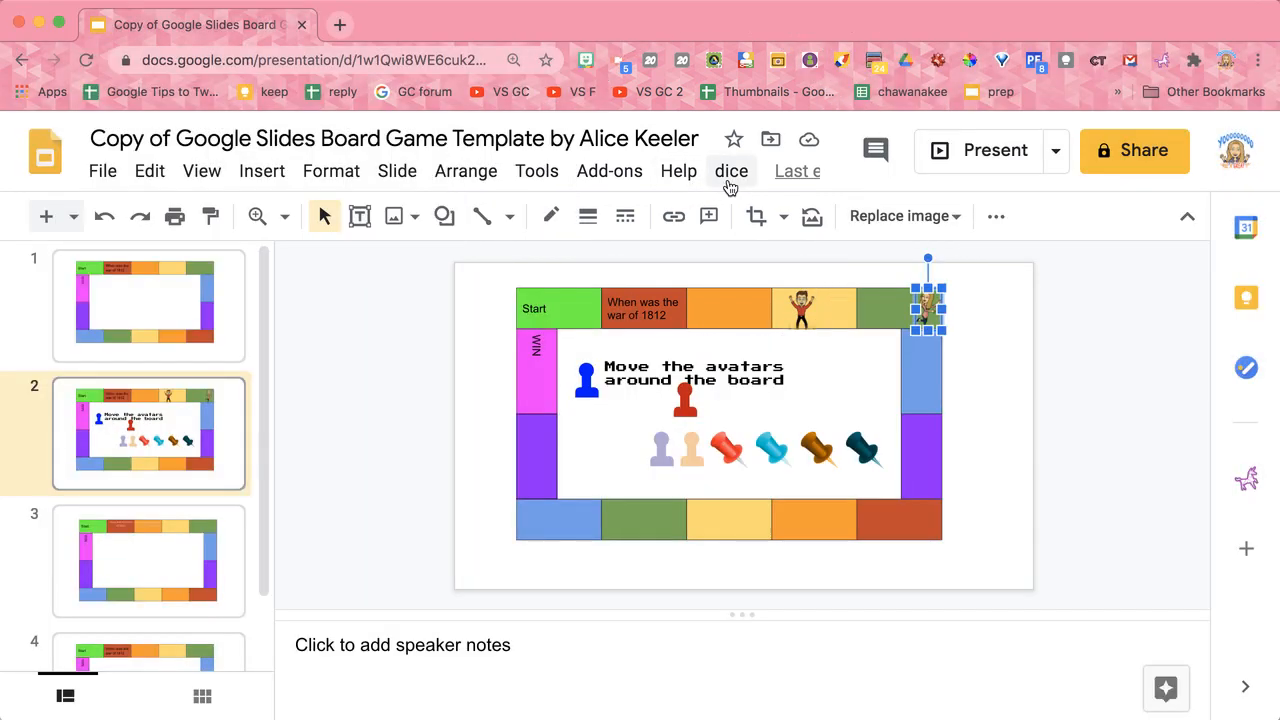
Step: Roll the dice twice (4 each) and move avatars down the right side and onto the purple square
left_click(731, 171)
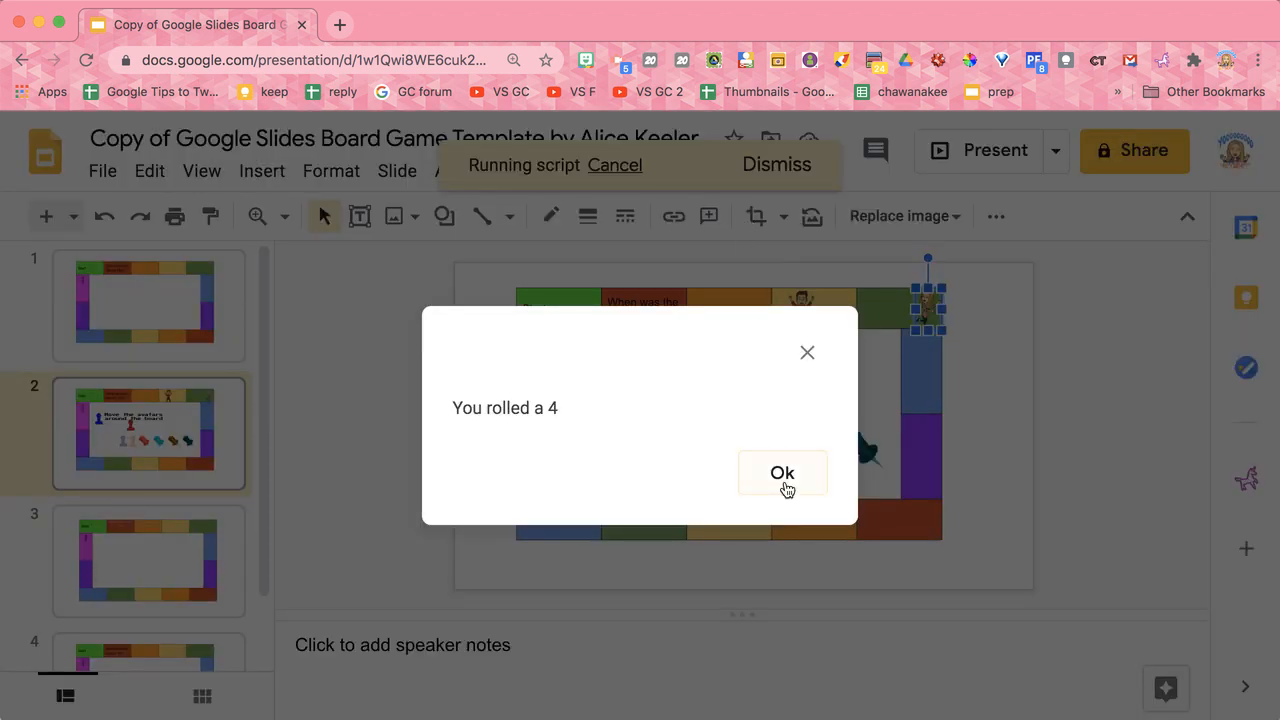
left_click(782, 473)
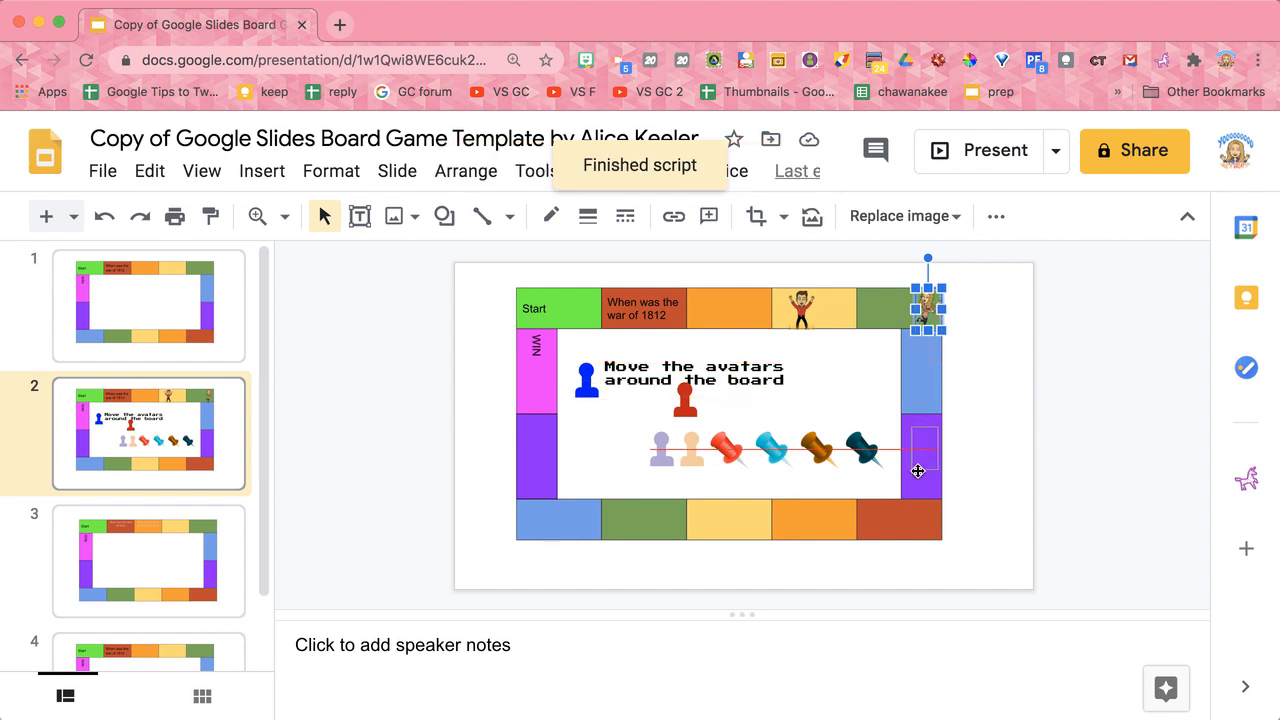
left_click_drag(927, 300, 818, 515)
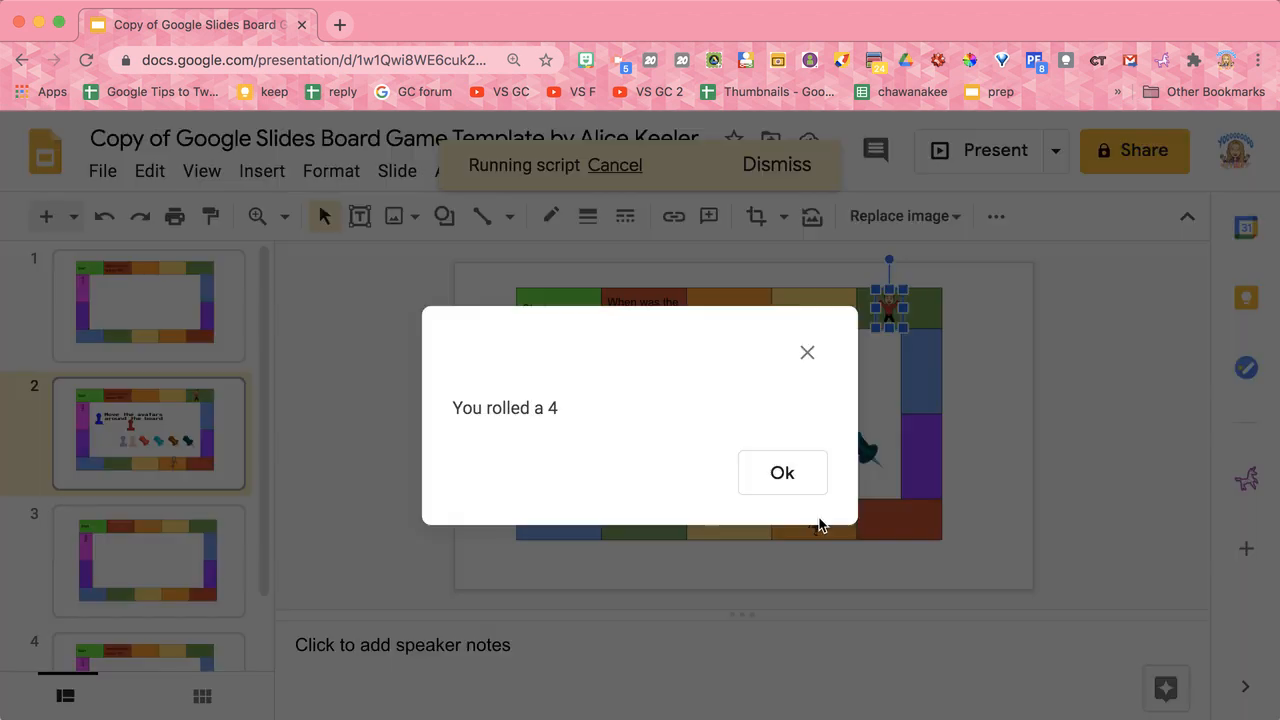
left_click(782, 472)
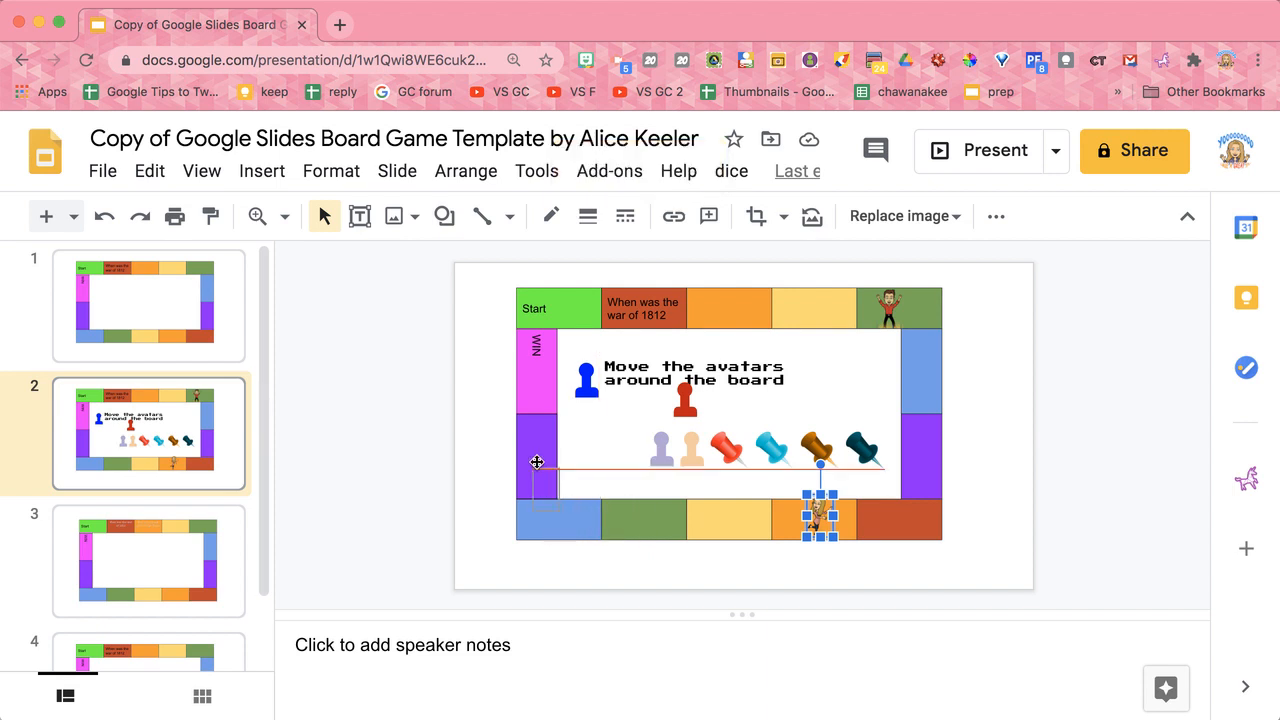
left_click_drag(820, 517, 530, 450)
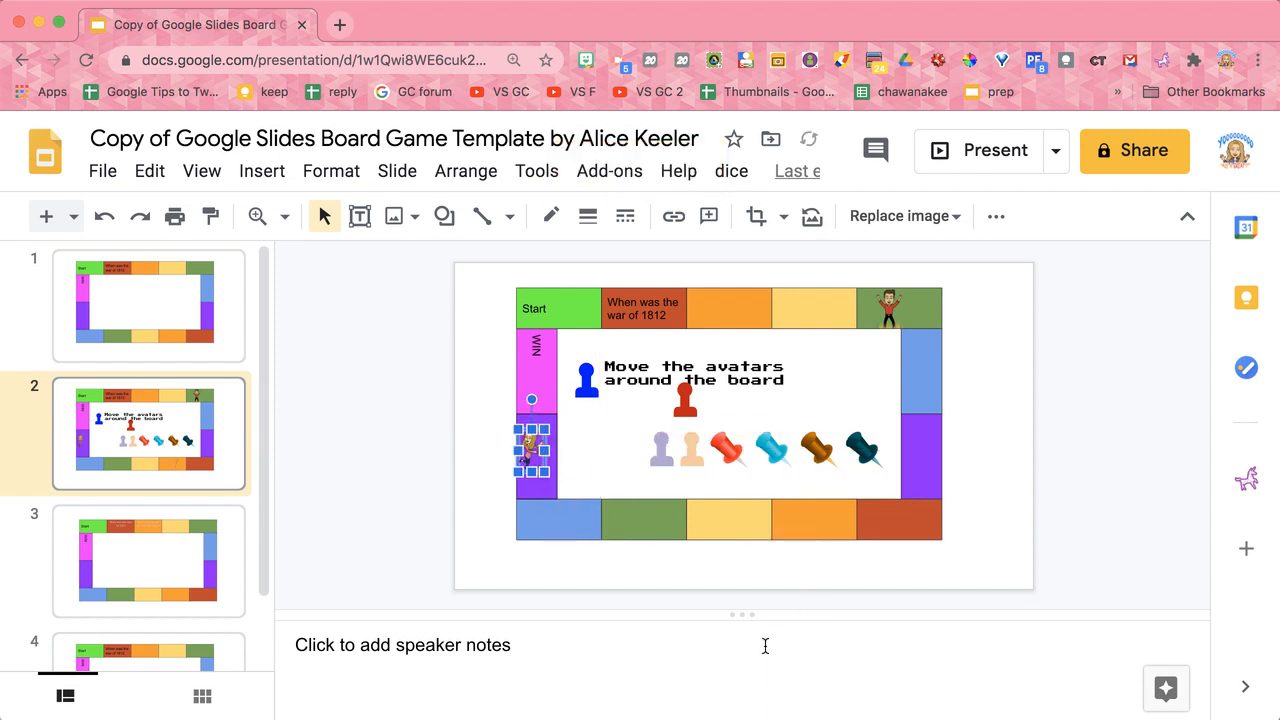